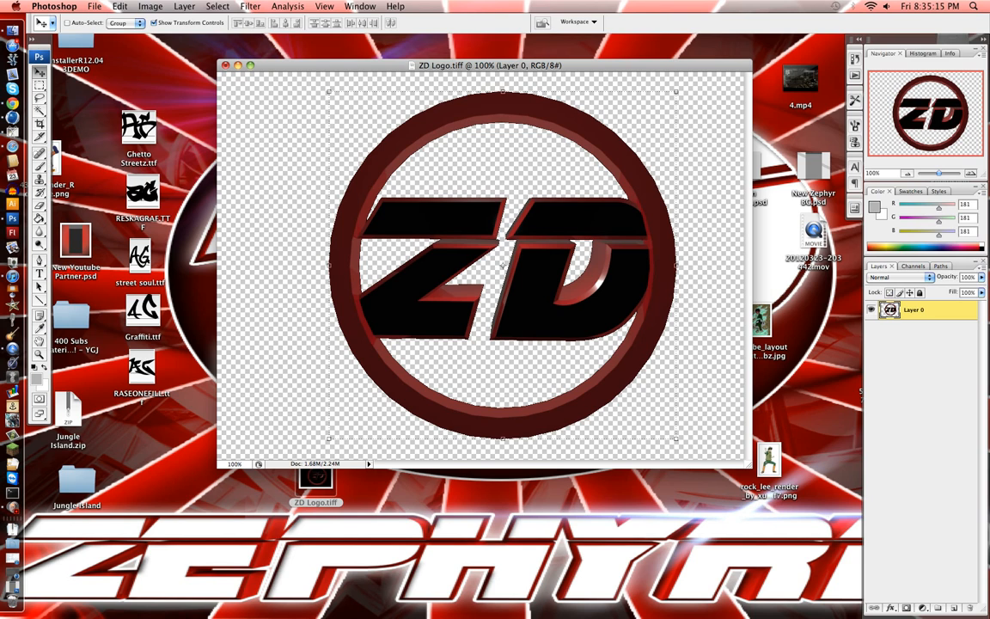
Desaturate the red ZD logo to shades of gray via Image > Adjustments.
left_click(179, 7)
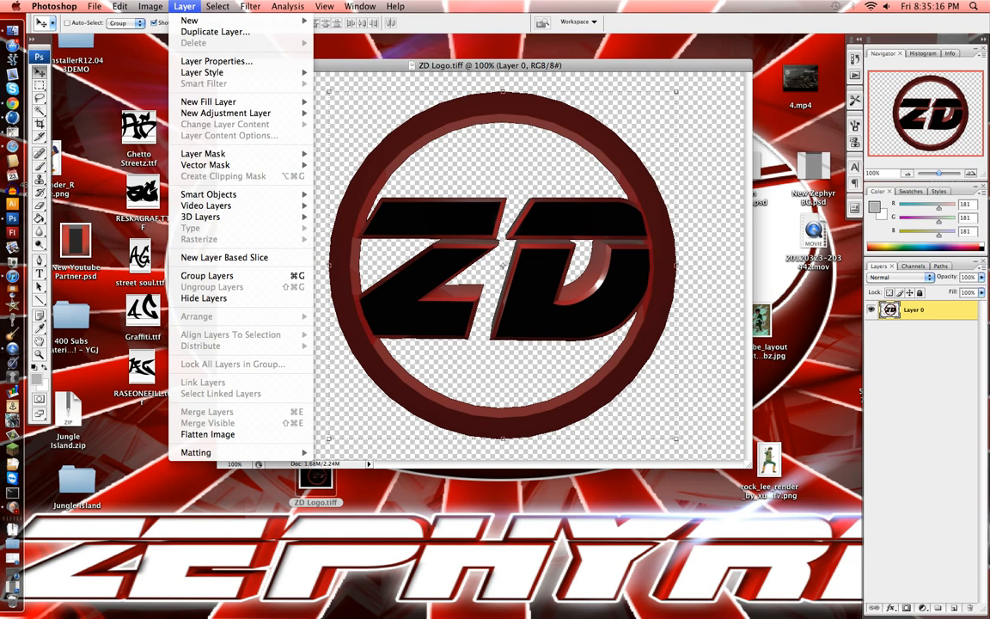
left_click(148, 7)
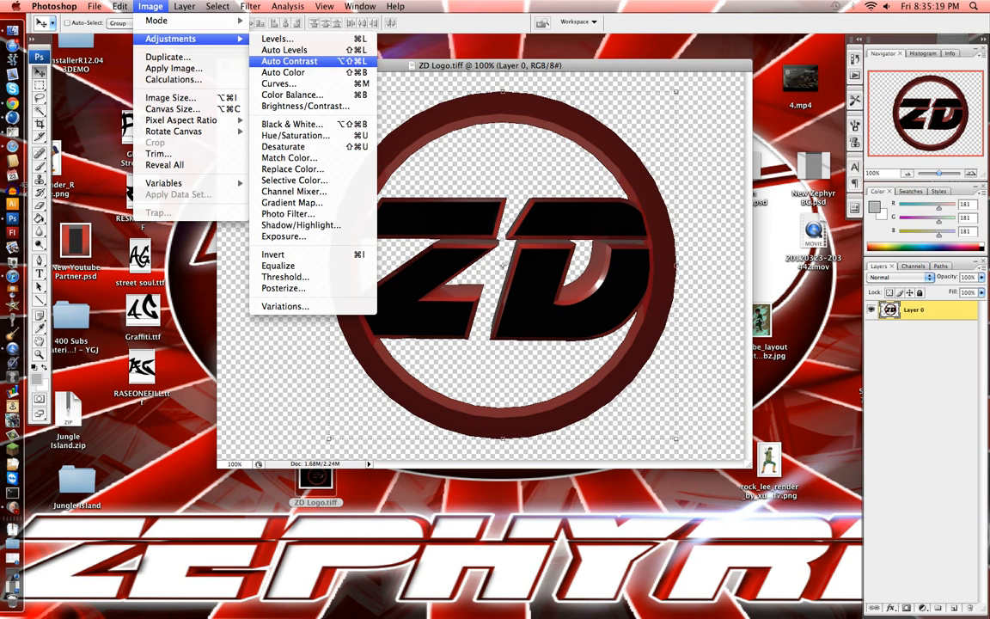
mouse_move(282, 146)
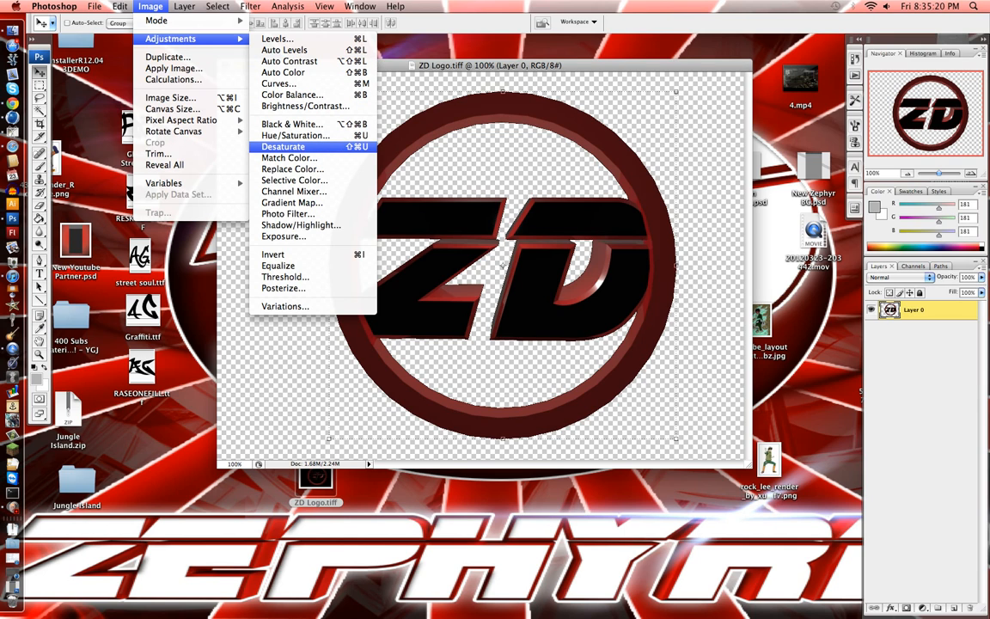
left_click(281, 146)
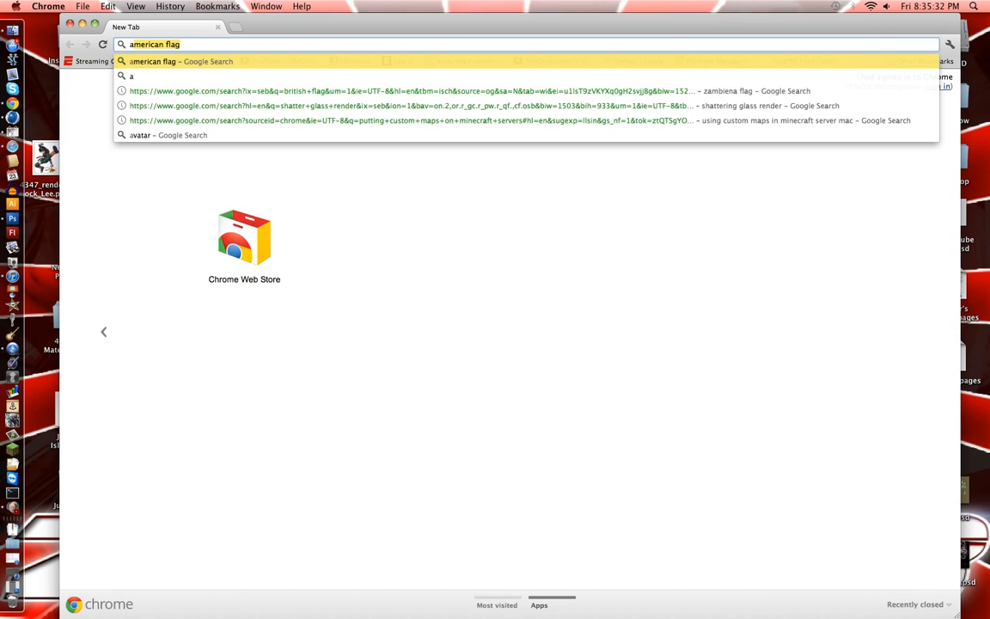
Search Google Images for 'american flag' and open a full-size flag picture.
type("american flag")
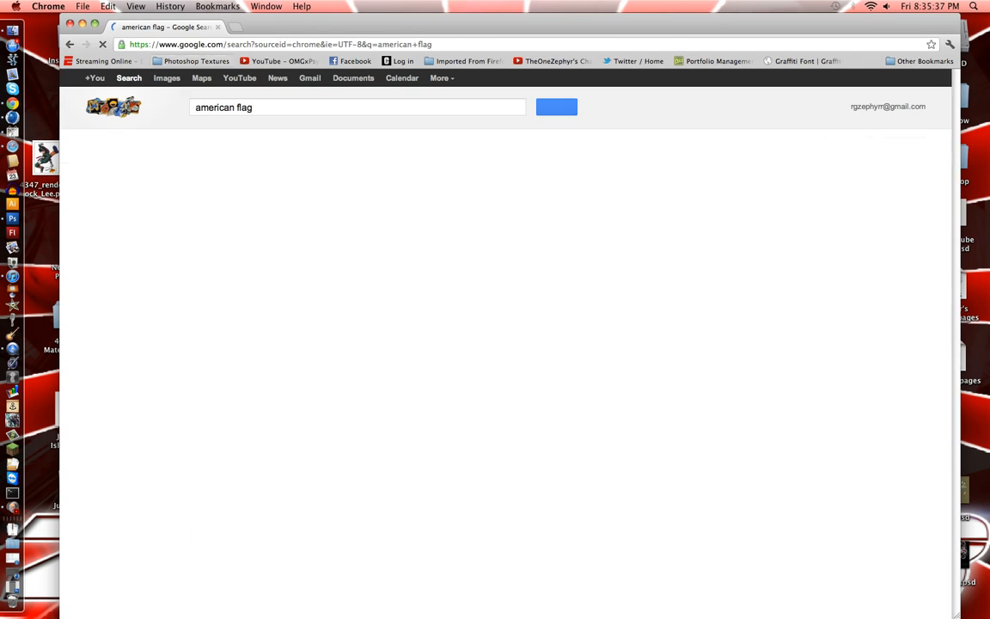
left_click(557, 106)
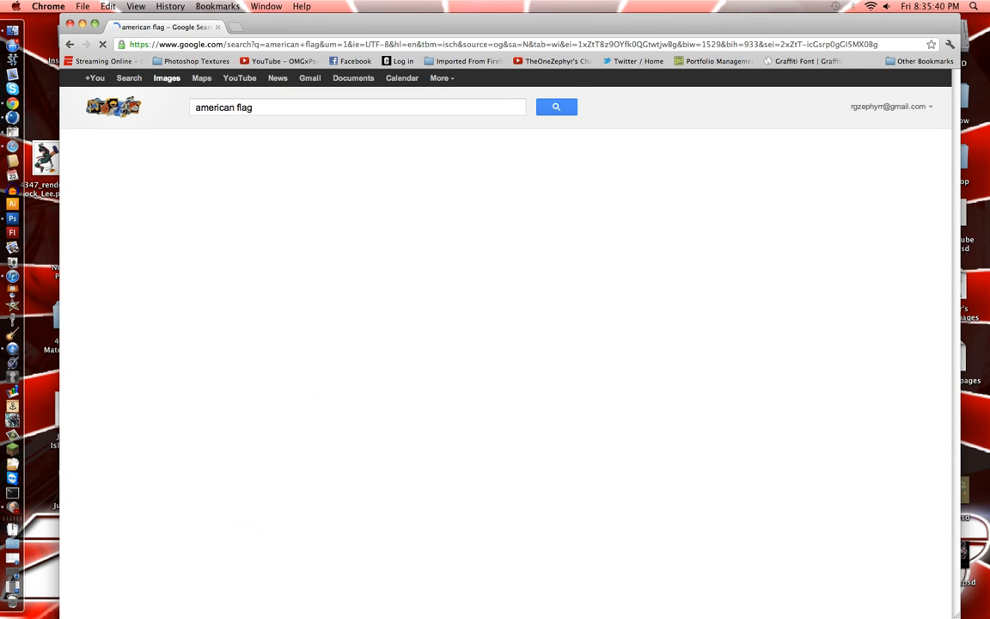
left_click(557, 107)
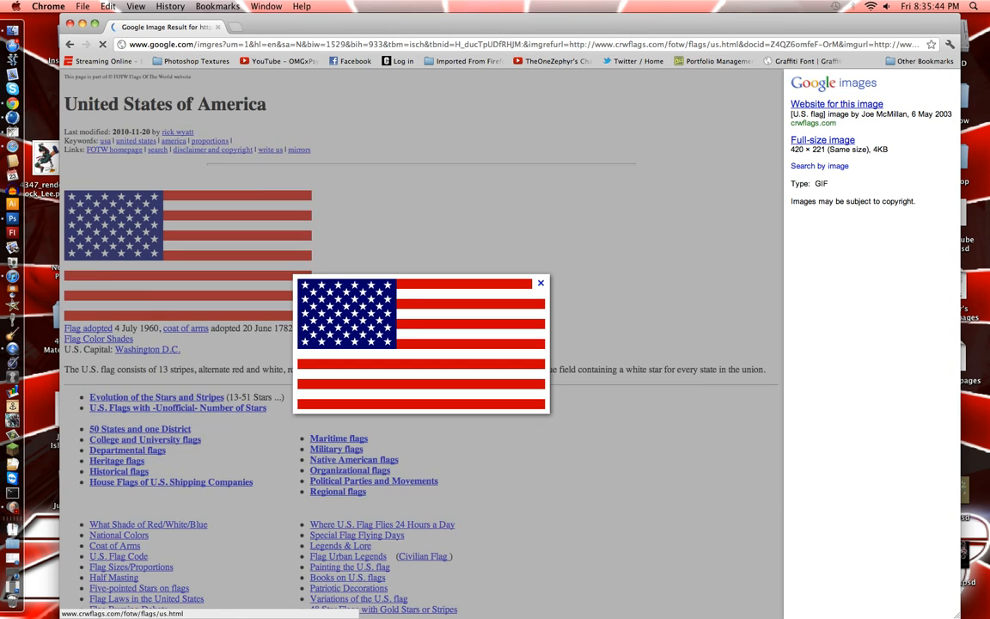
left_click(822, 139)
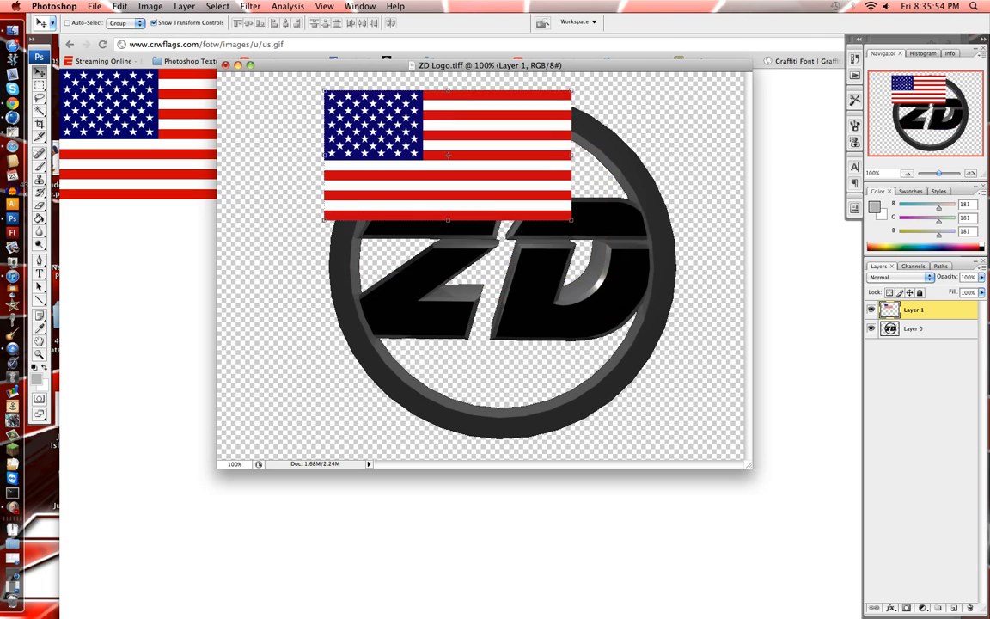
Free-transform the pasted flag layer until it covers the whole ZD logo.
left_click_drag(447, 155, 437, 151)
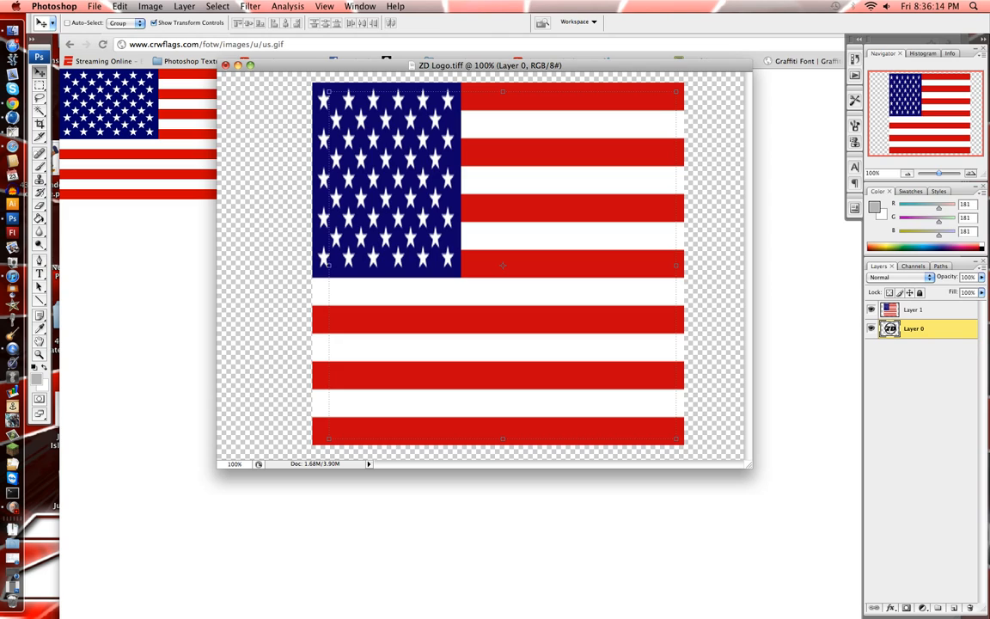
mouse_move(892, 330)
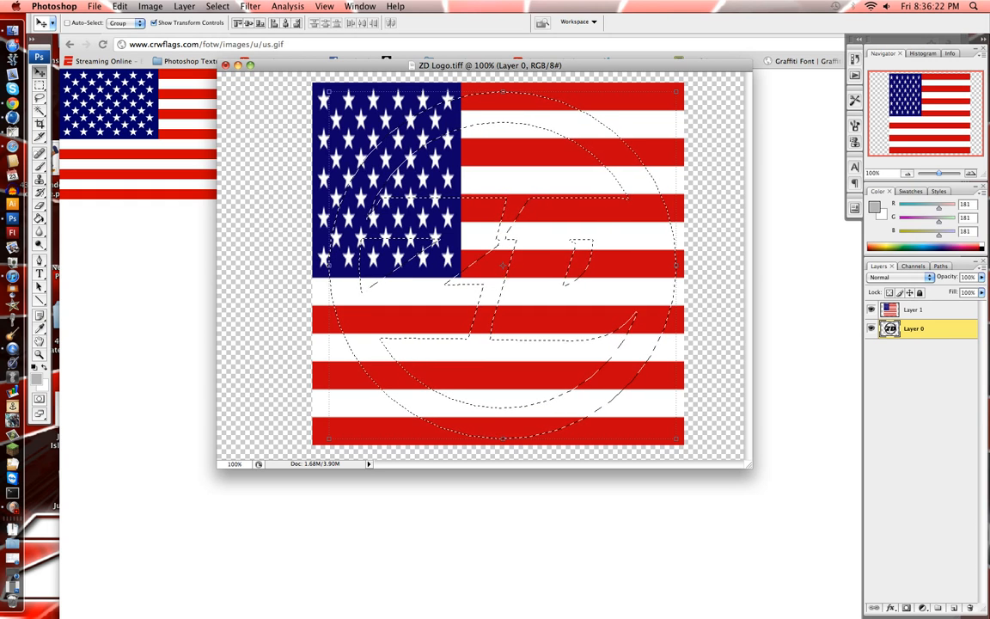
Load the logo shape from Layer 0 and delete the flag outside it on Layer 1.
left_click(914, 310)
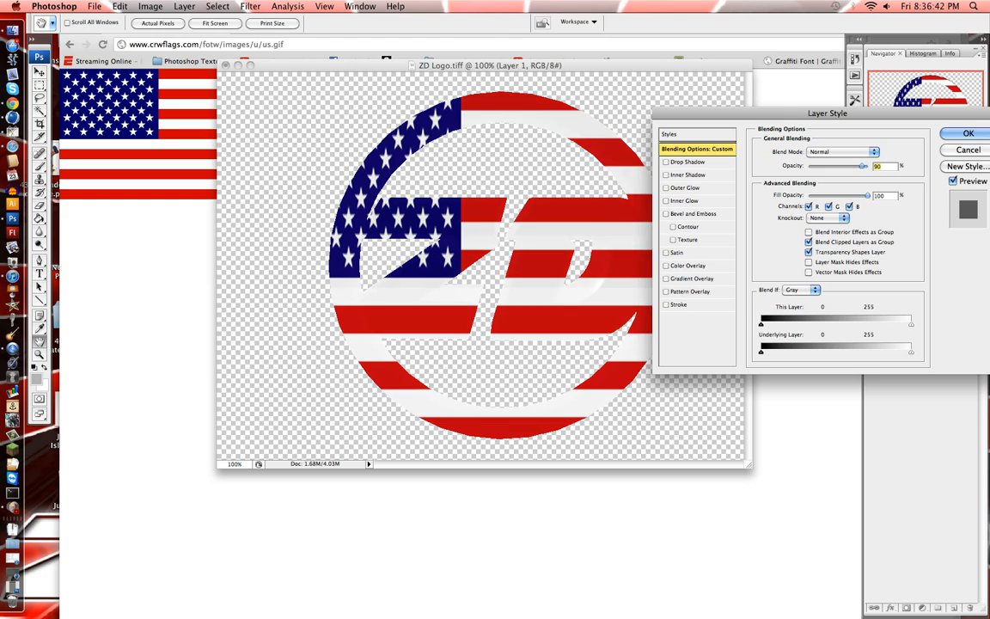
Lower Layer 1's opacity to about half in Blending Options so the gray logo shows through.
left_click_drag(863, 165, 849, 165)
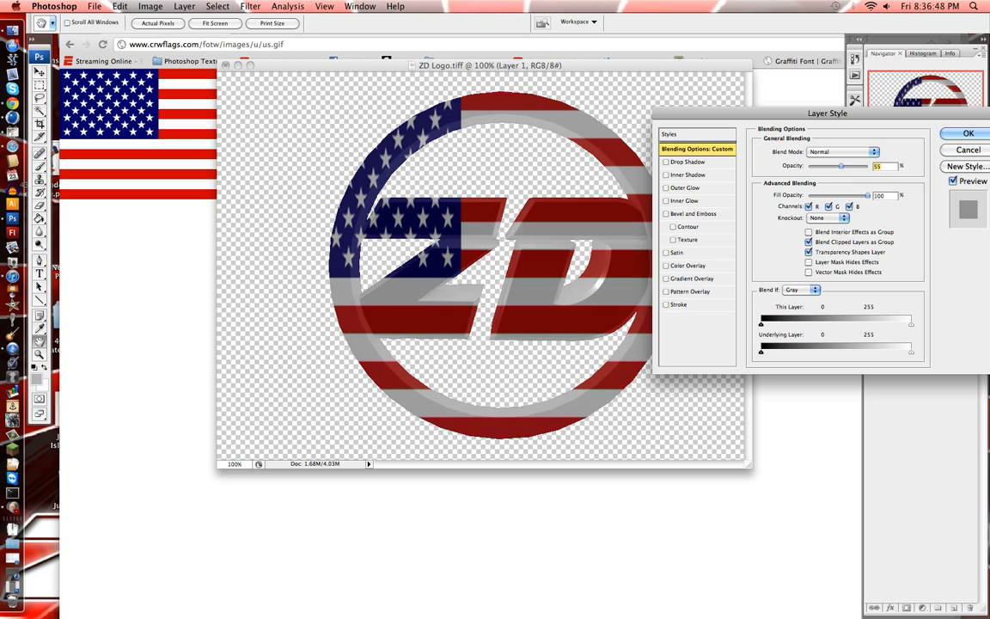
left_click(987, 134)
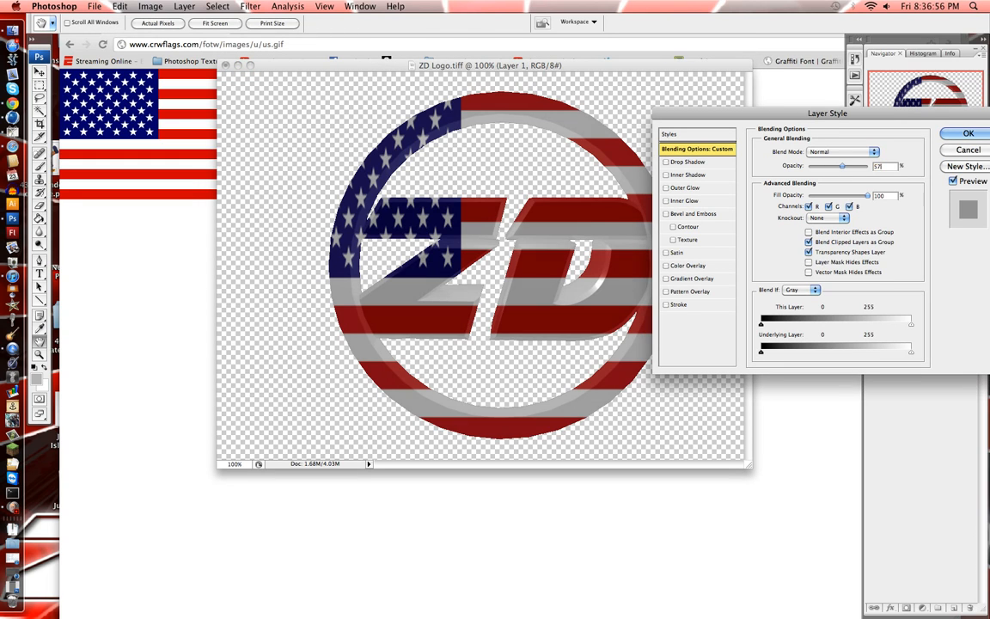
left_click_drag(842, 165, 851, 165)
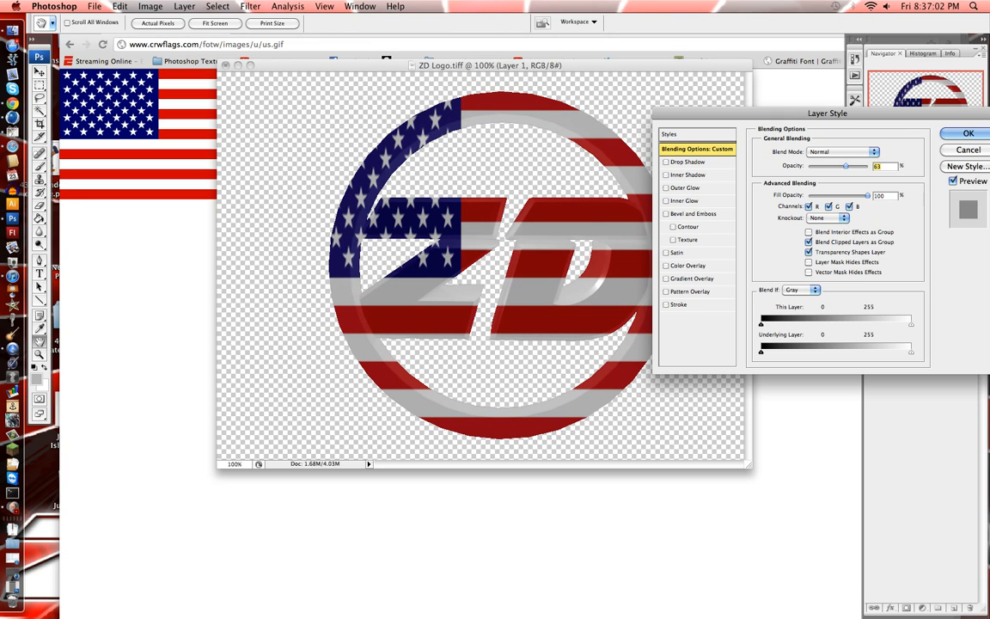
left_click(987, 131)
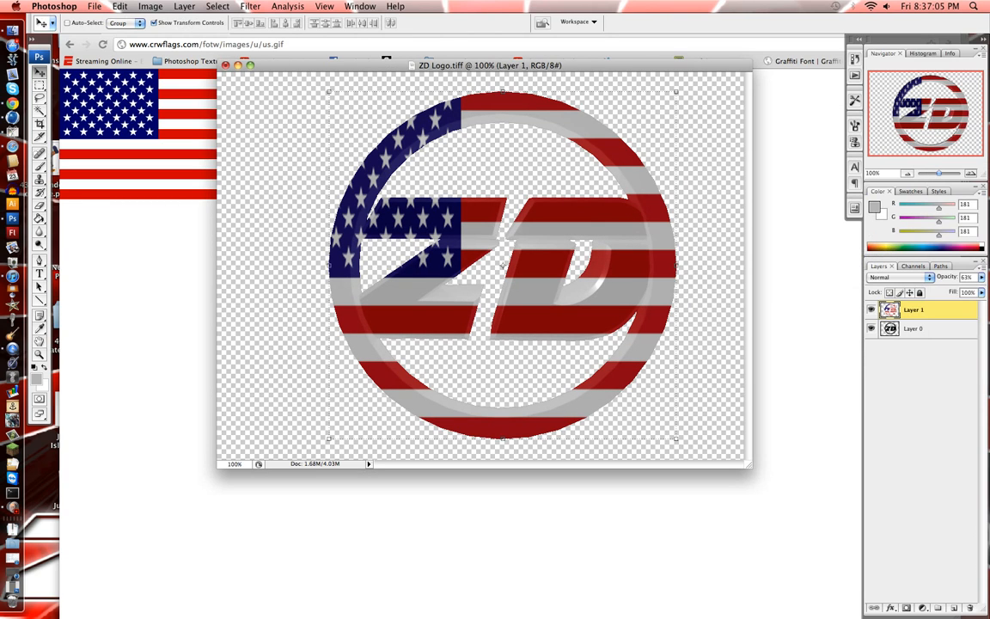